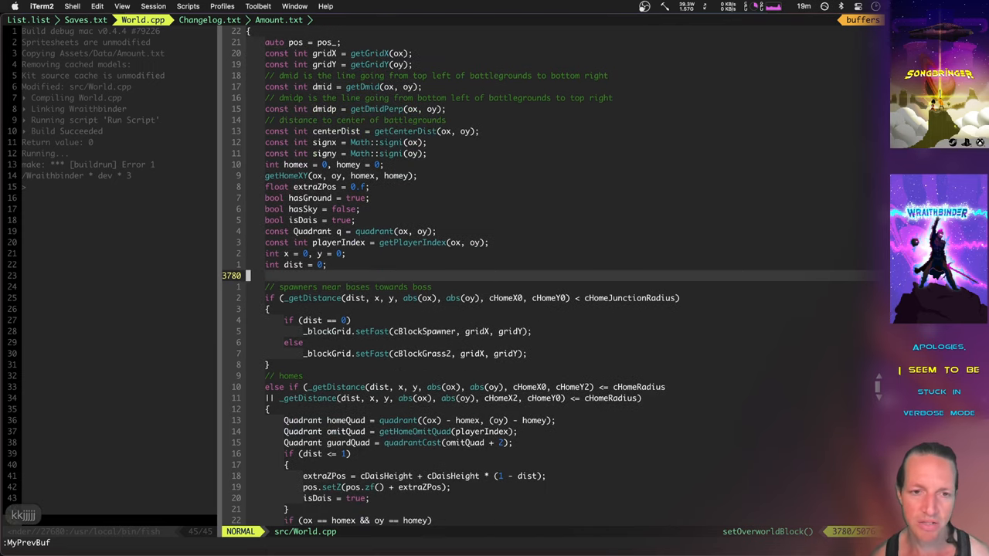
Jump from setOverworldBlock up to the GroundType and BlockType enum declarations.
scroll("up", 3)
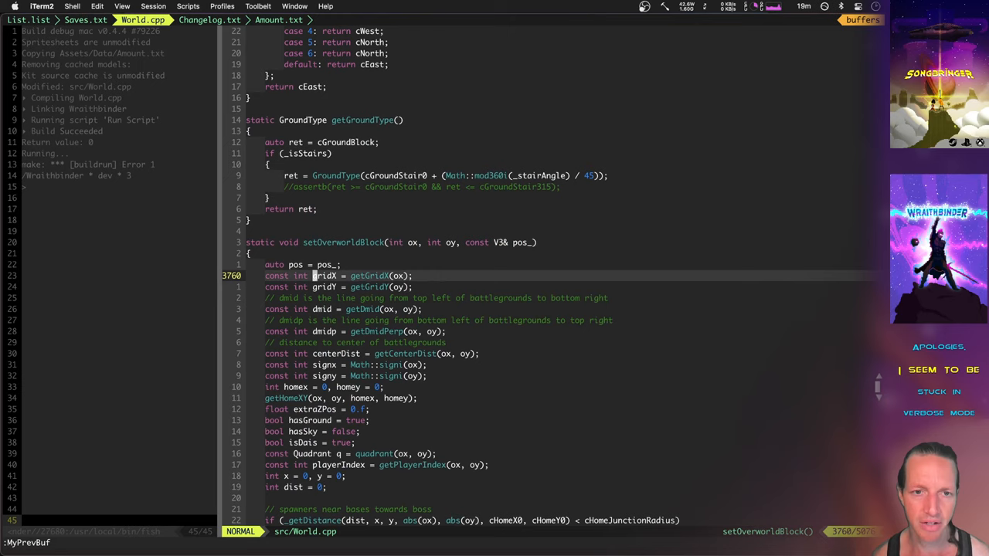
key("V")
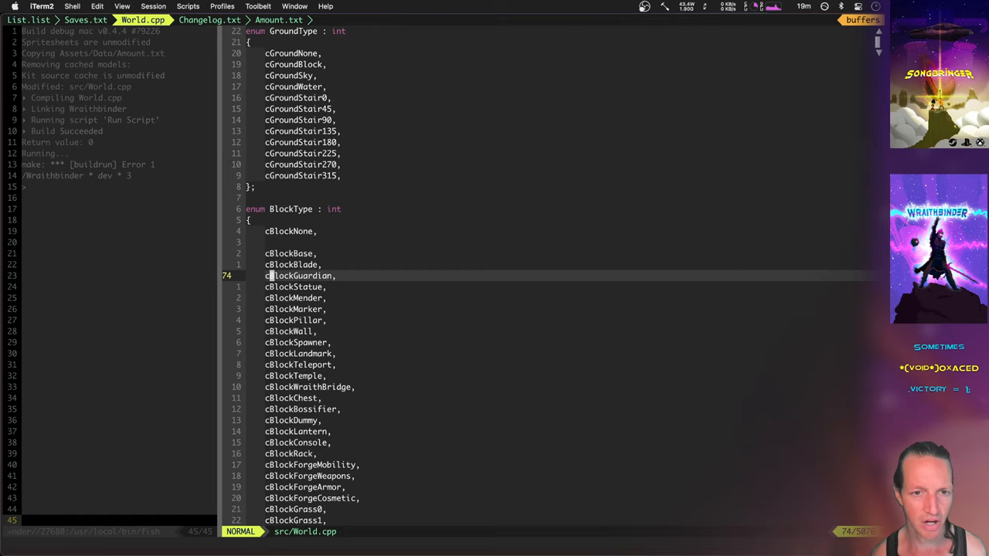
Scroll past the enums to World::createGroundType and World::createBlockType switch dispatchers.
scroll("down", 3)
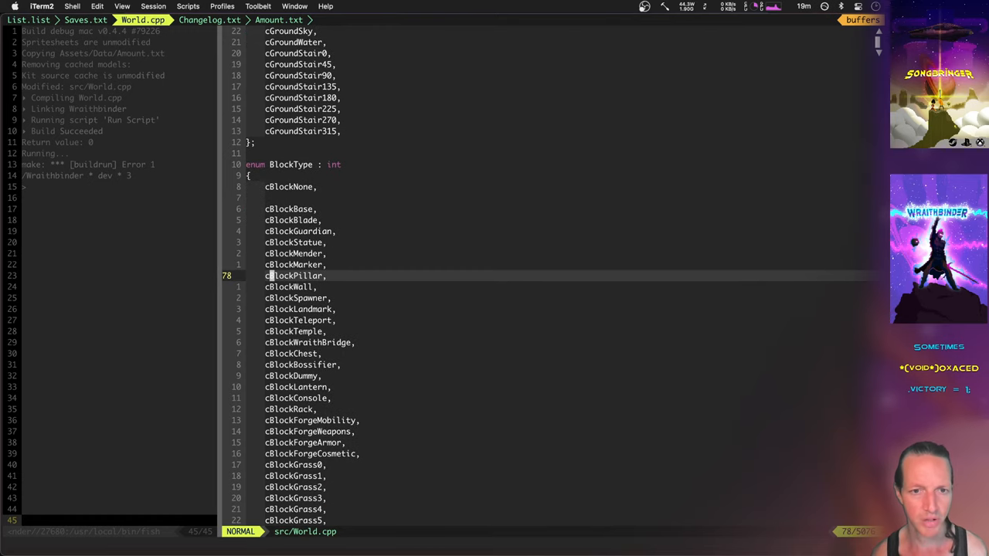
scroll("down", 3)
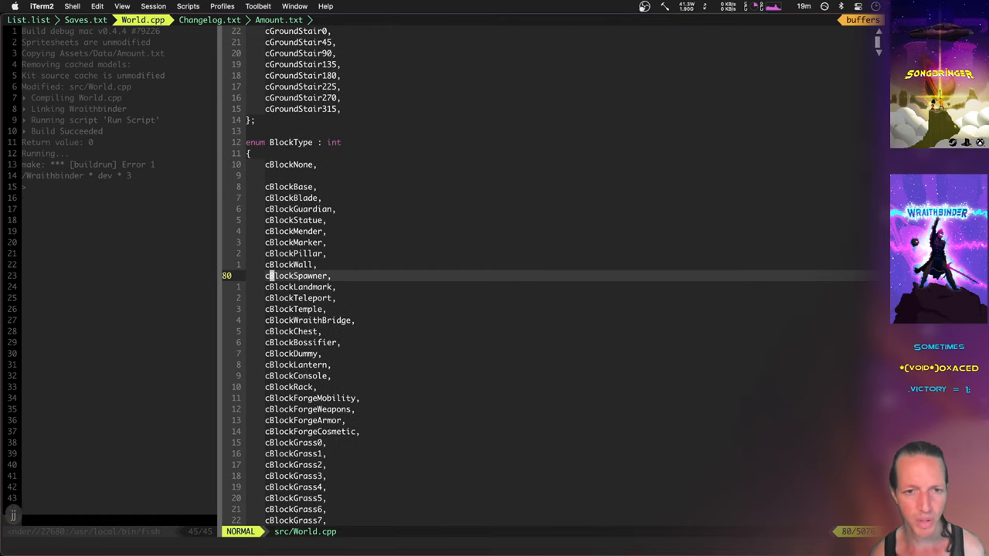
scroll("down", 3)
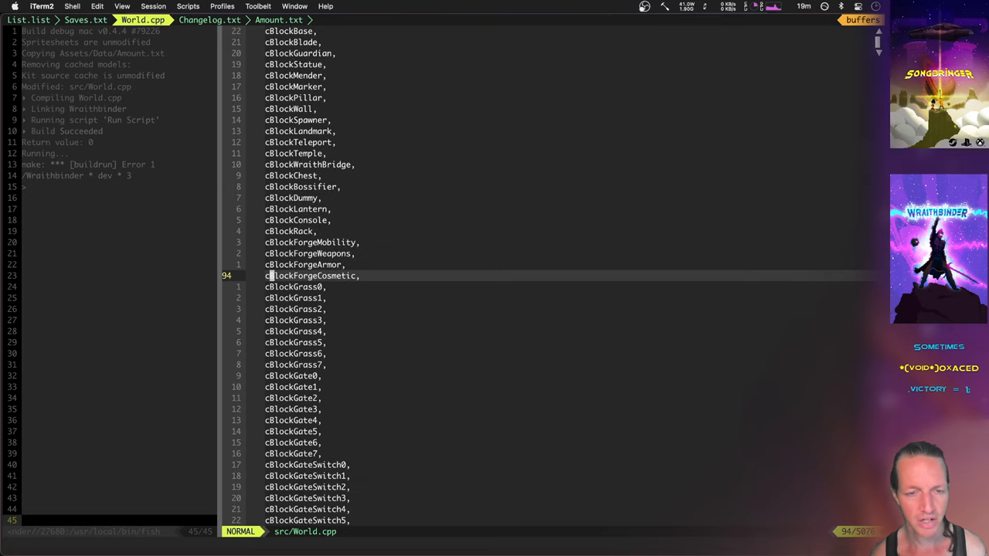
scroll("down", 3)
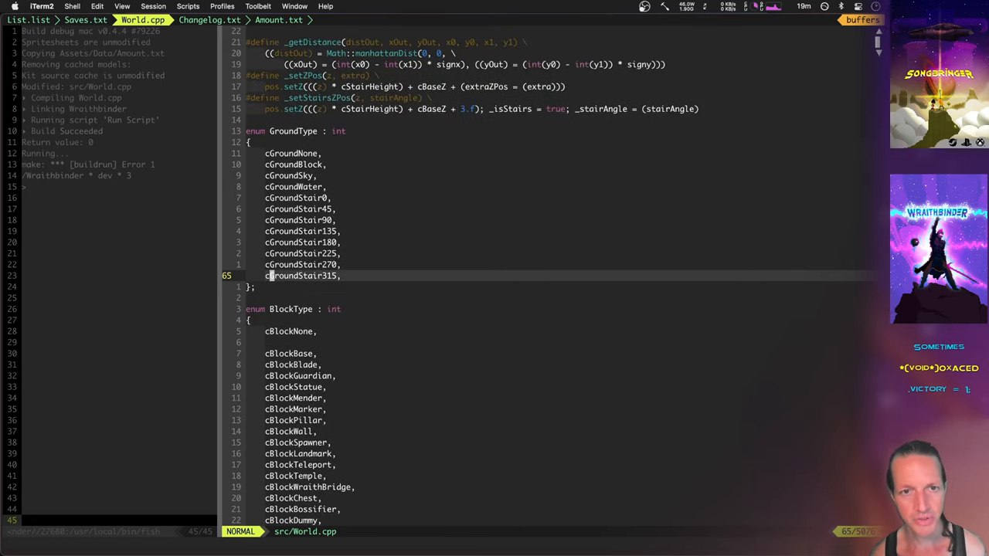
scroll("up", 3)
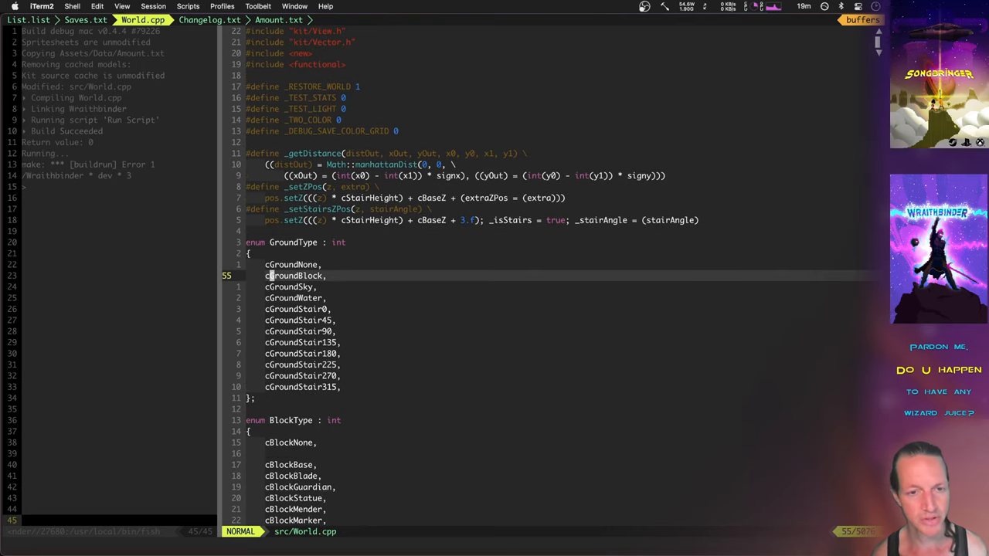
scroll("down", 3)
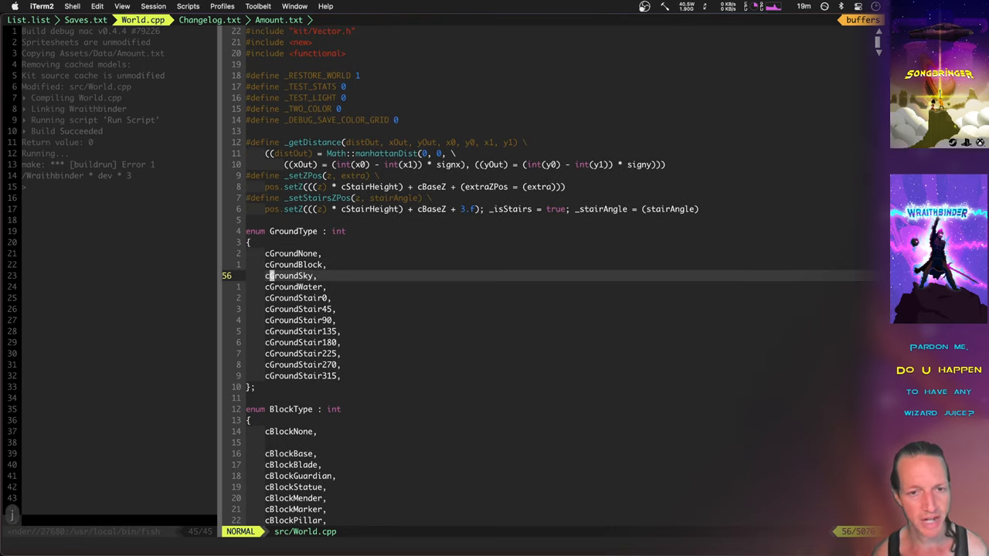
scroll("down", 3)
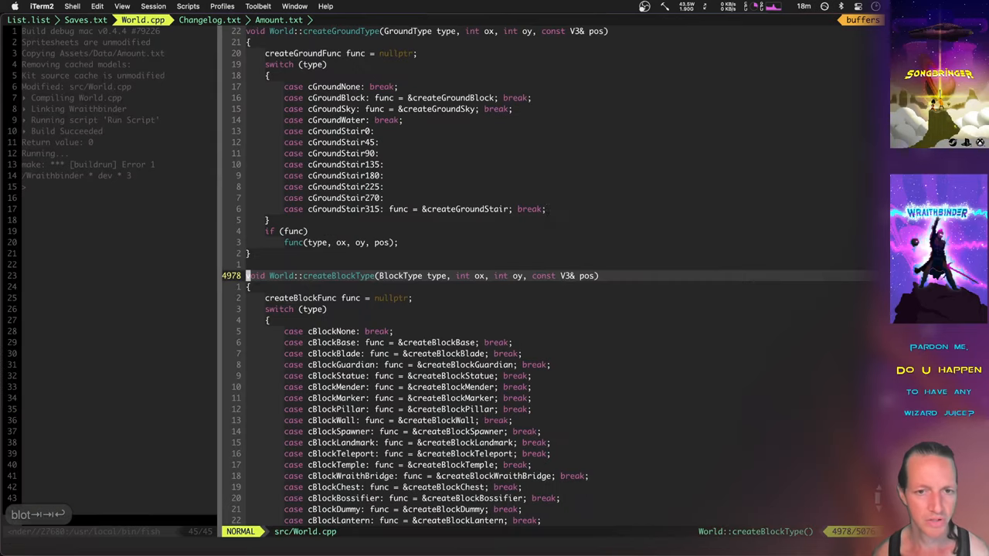
Scroll through createBlockType's case list down to the createBlockGrass definition.
scroll("down", 3)
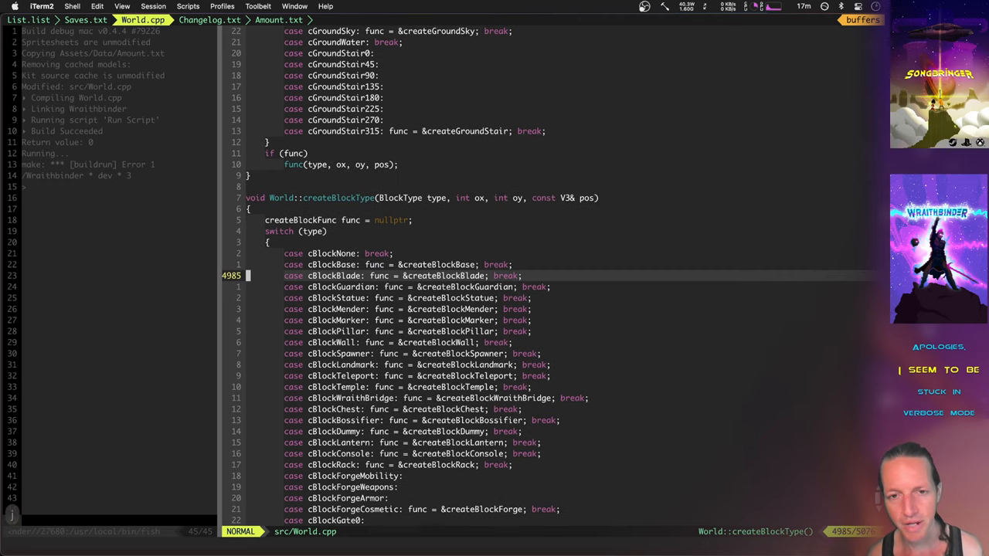
scroll("down", 3)
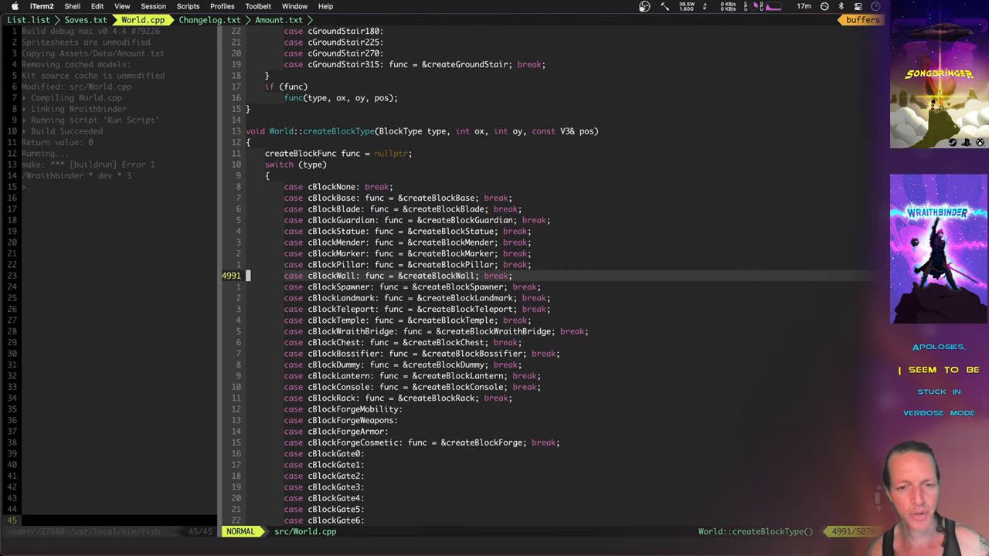
scroll("down", 3)
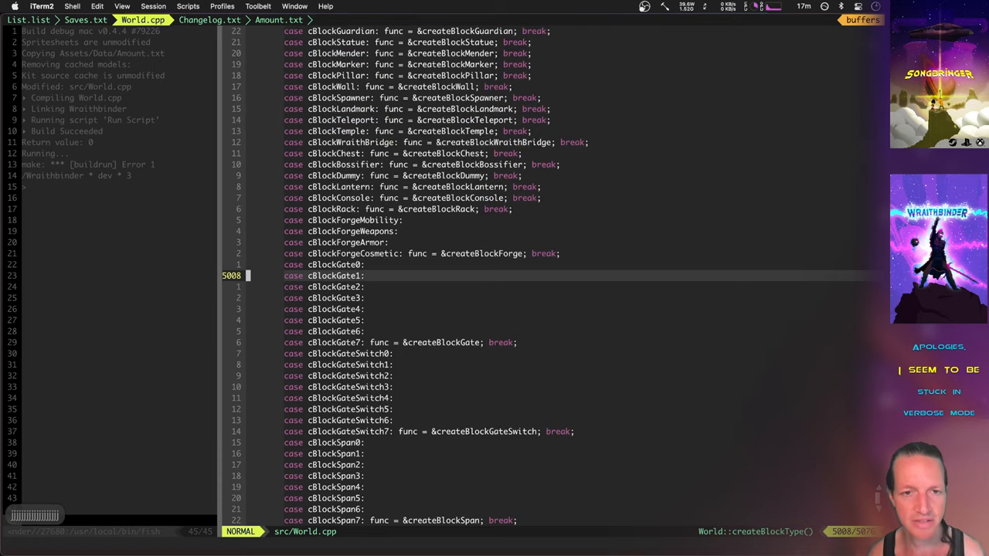
scroll("up", 3)
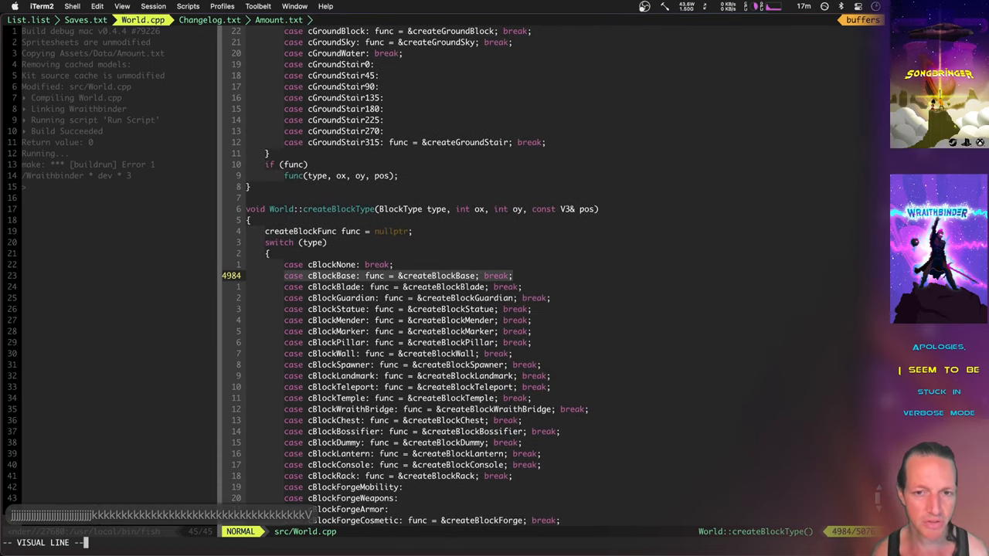
scroll("down", 3)
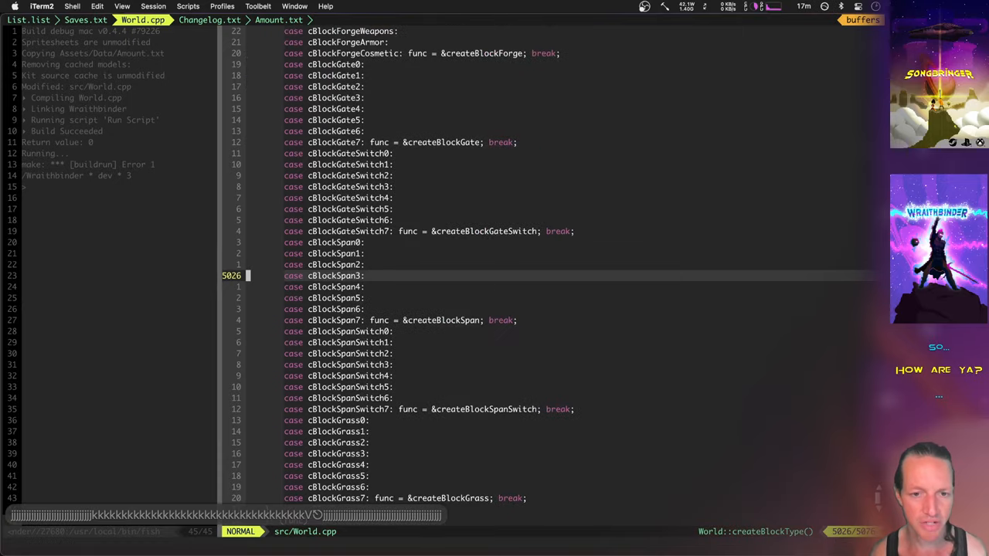
scroll("down", 3)
type(":up")
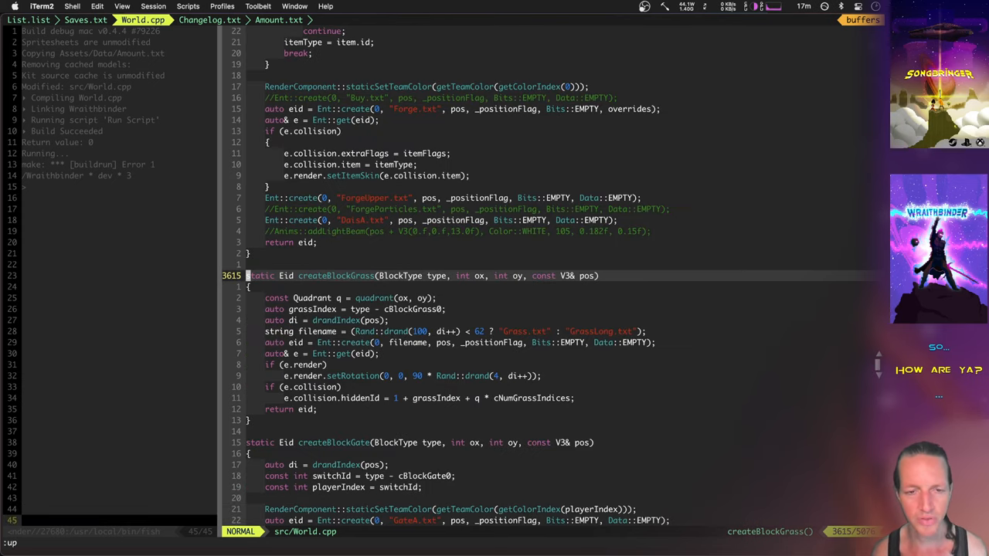
scroll("down", 3)
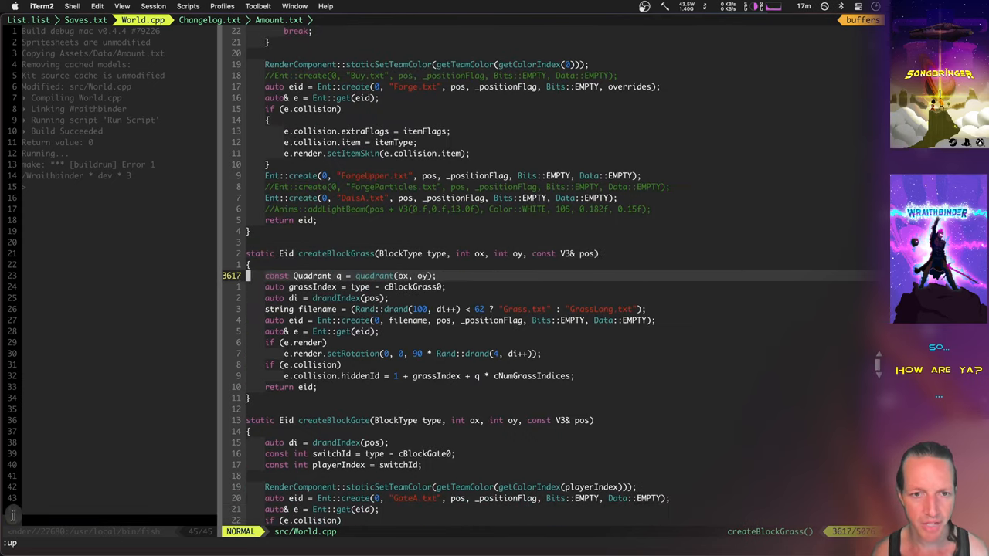
key("V")
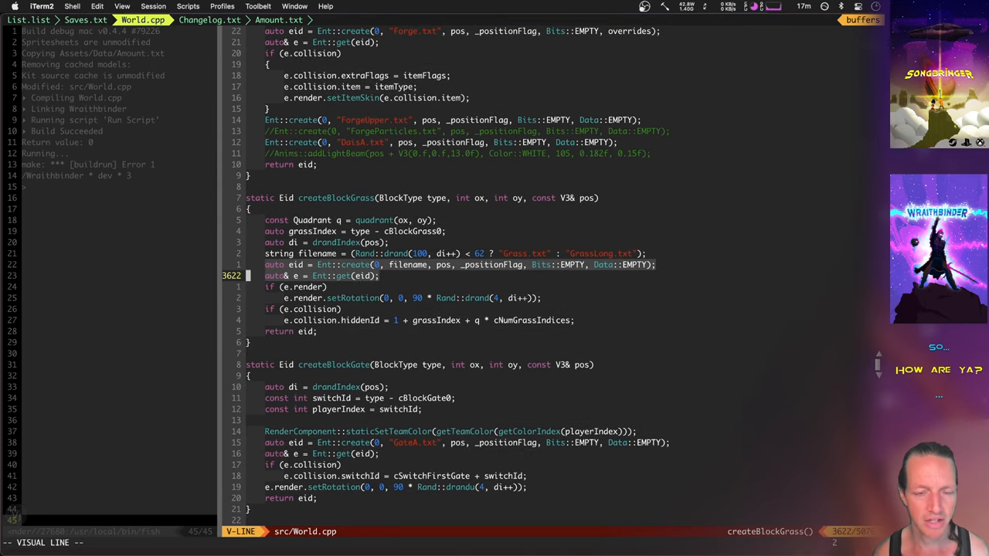
scroll("down", 3)
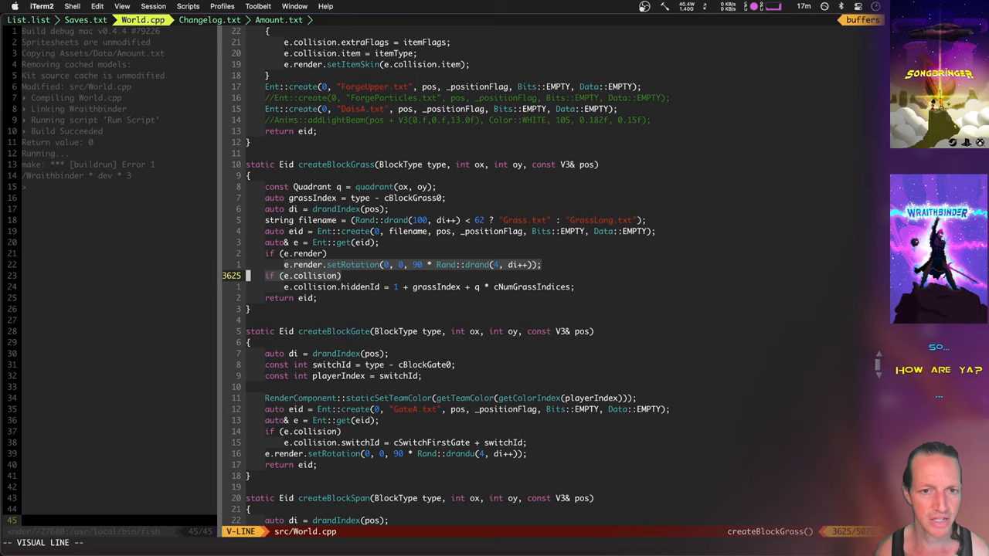
key("Escape")
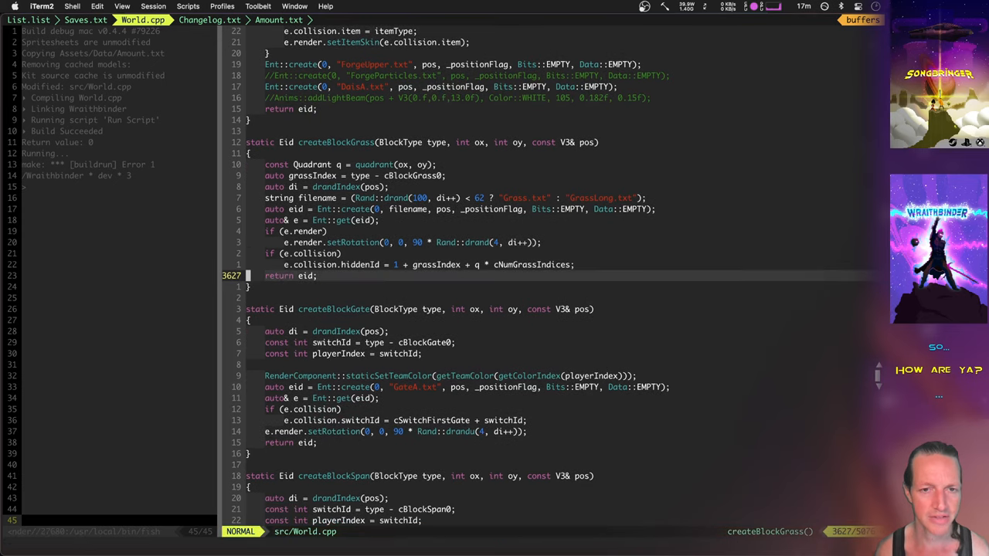